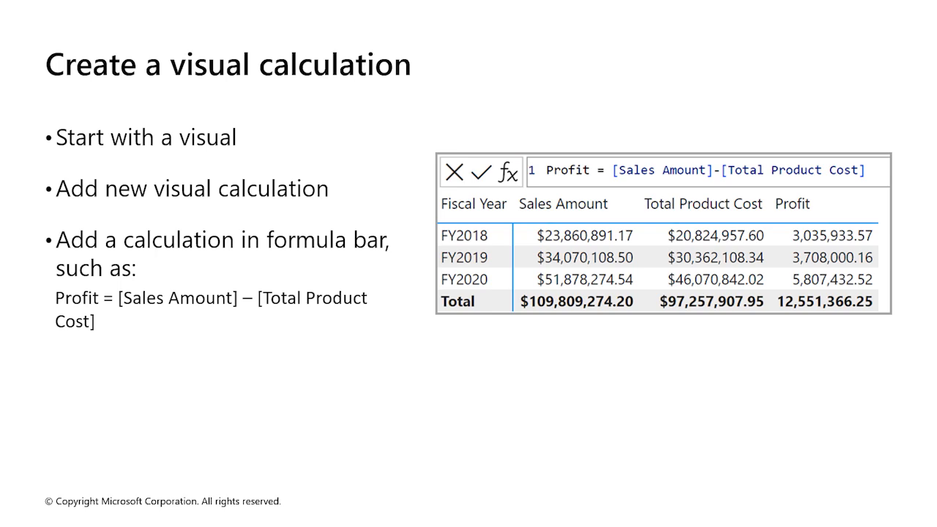
- Advance past the 'Create a visual calculation' slide with its Profit formula example
{"action": "key", "text": "right"}
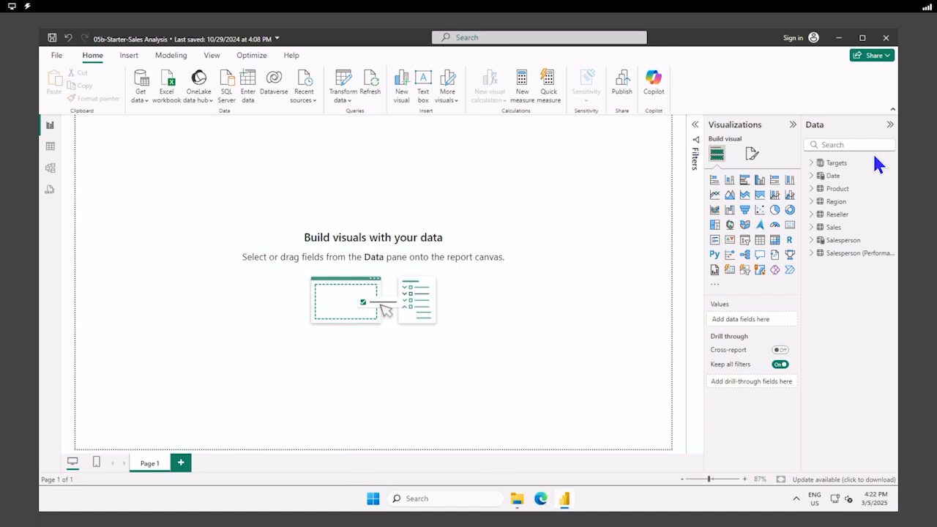
{"action": "mouse_move", "coordinate": [744, 179]}
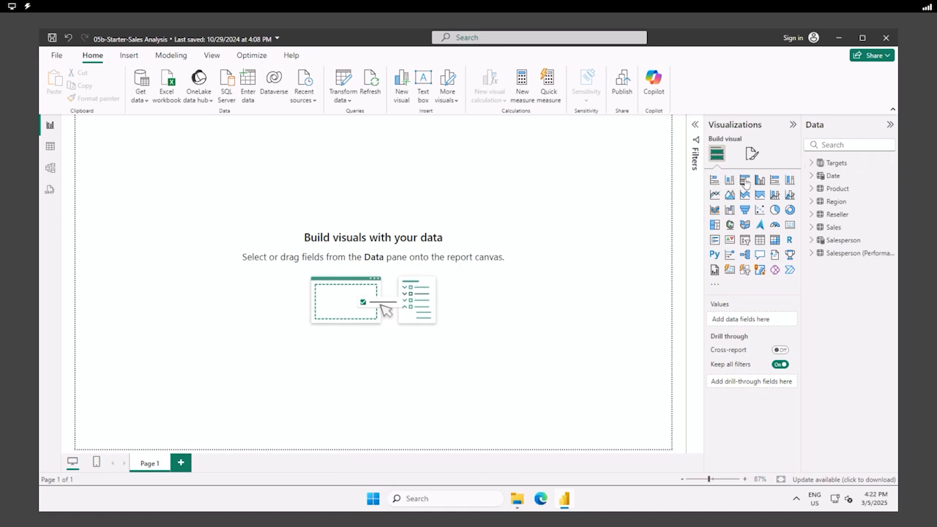
- Add a clustered bar chart with Date Year on the axis
{"action": "left_click", "coordinate": [729, 179]}
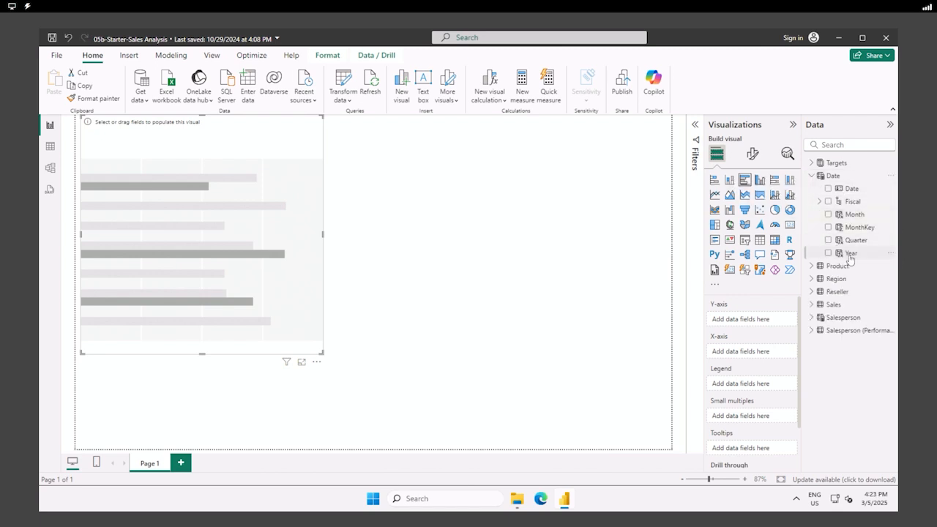
{"action": "left_click", "coordinate": [828, 251]}
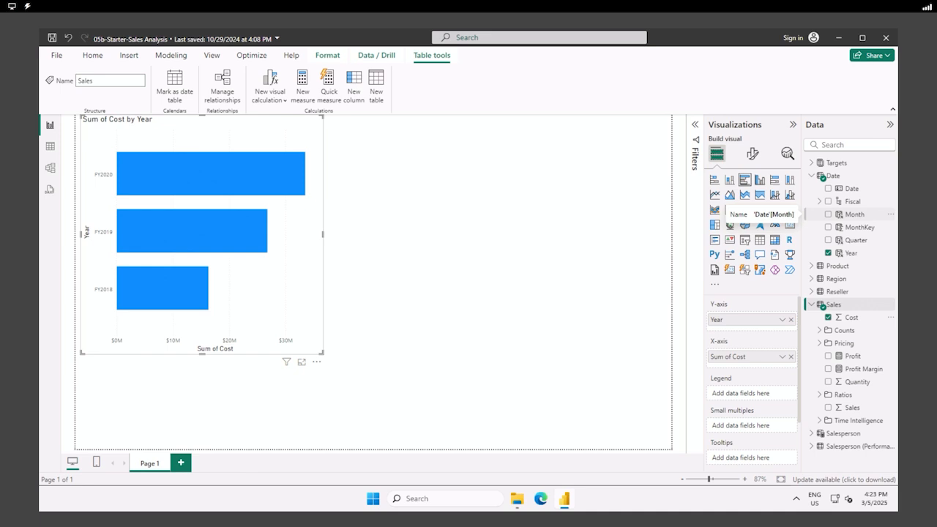
- Check the chart's More options menu and dismiss it without changes
{"action": "left_click", "coordinate": [316, 361]}
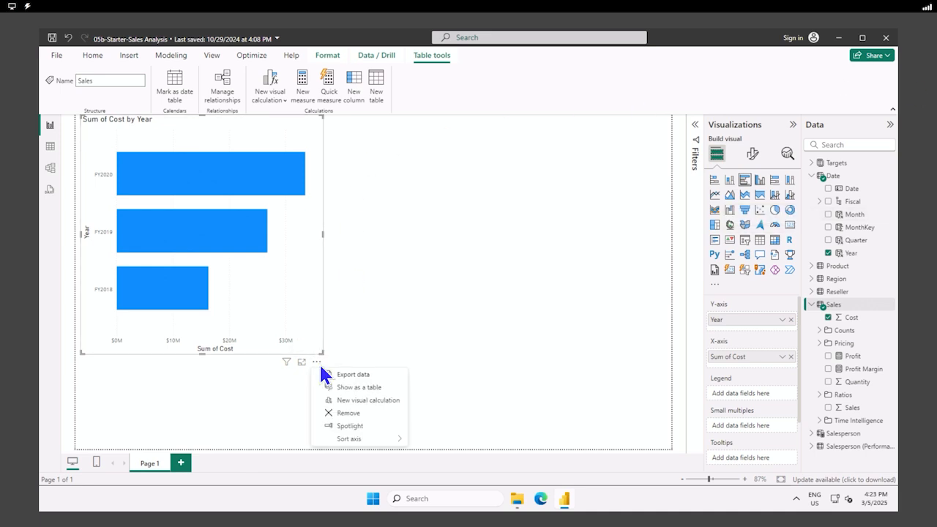
{"action": "left_click", "coordinate": [448, 408]}
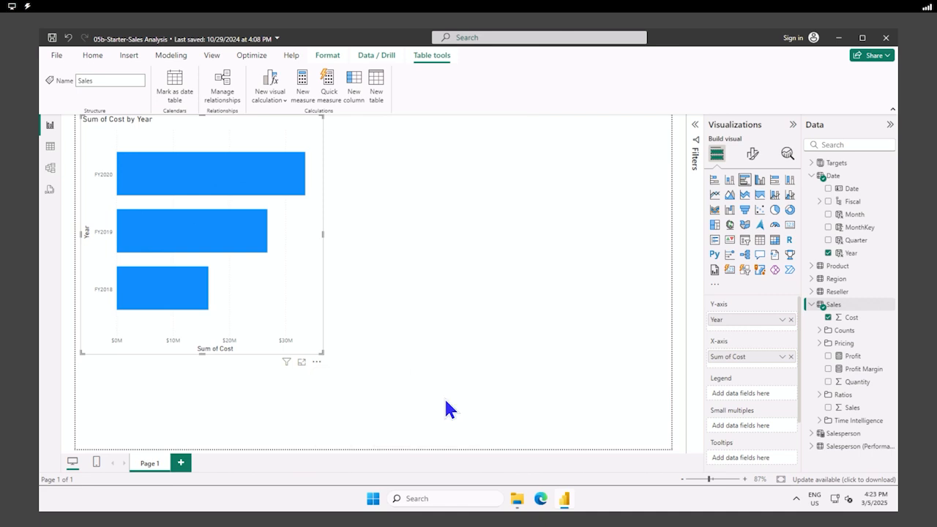
{"action": "mouse_move", "coordinate": [316, 361]}
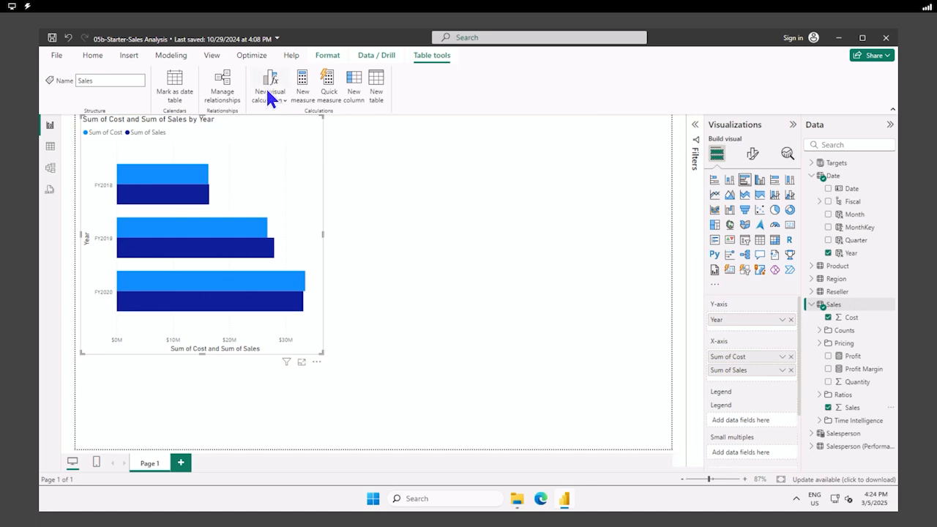
- Create a Profit visual calculation as [Sum of Sales] - [Sum of Cost]
{"action": "left_click", "coordinate": [269, 82]}
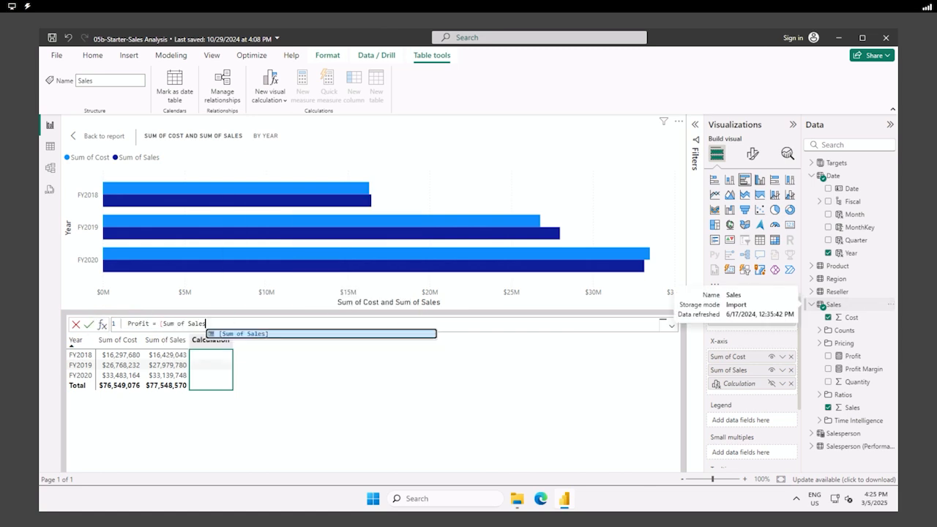
{"action": "type", "text": "- [Sum of Cost]"}
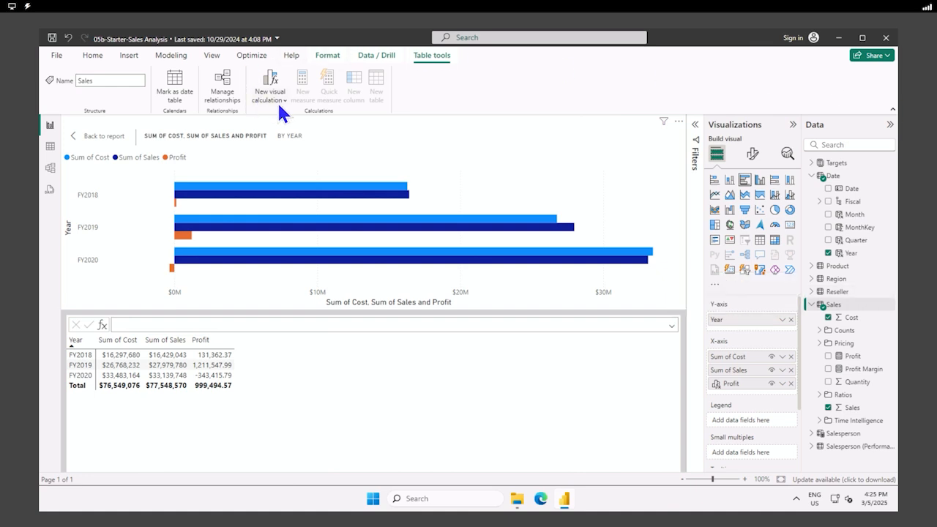
- Add a Versus previous calculation and confirm Running sum = RUNNINGSUM([Profit])
{"action": "left_click", "coordinate": [269, 86]}
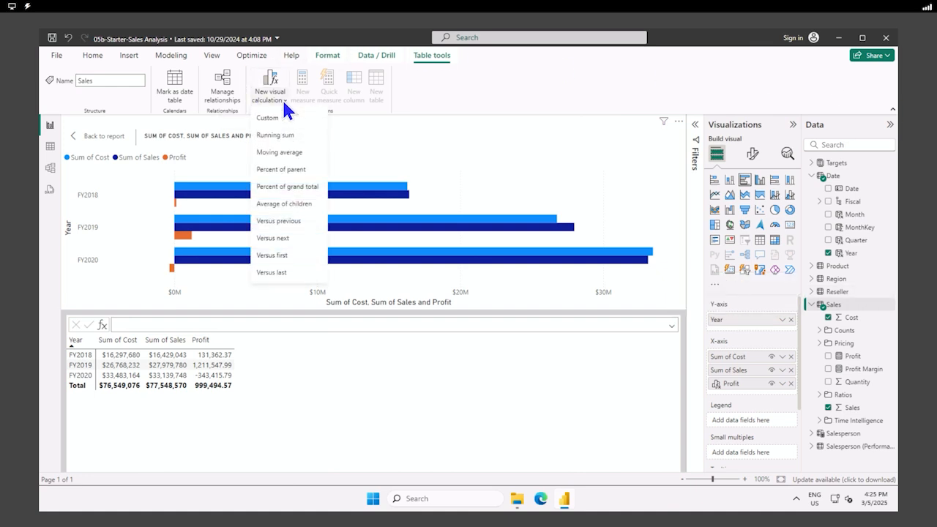
{"action": "mouse_move", "coordinate": [287, 220]}
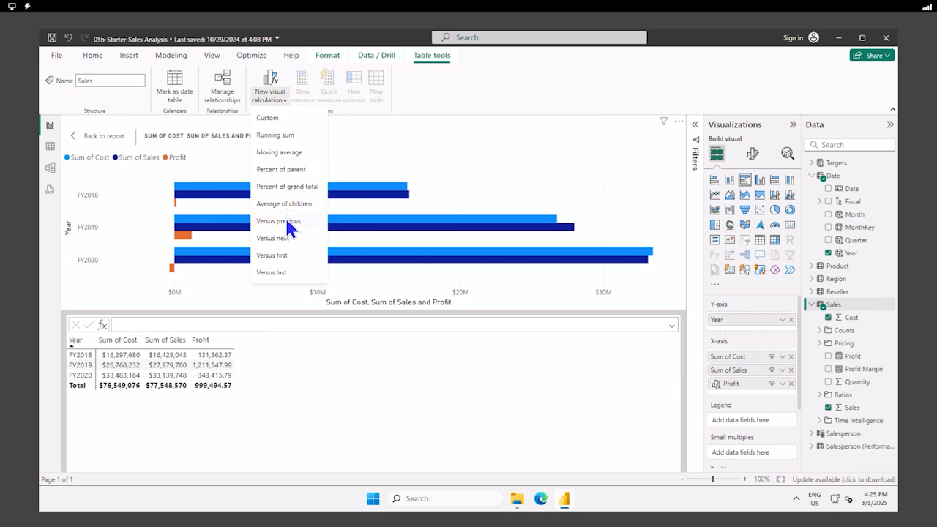
{"action": "left_click", "coordinate": [278, 221]}
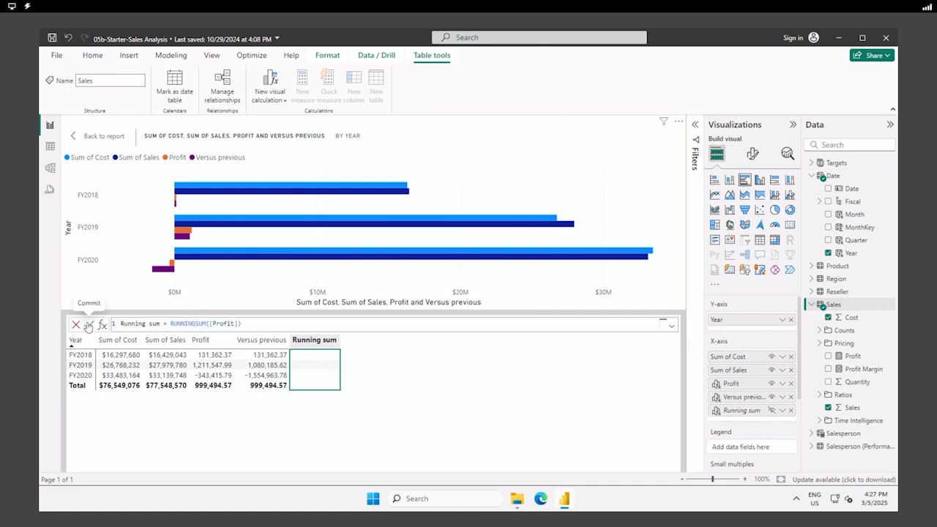
{"action": "left_click", "coordinate": [88, 325]}
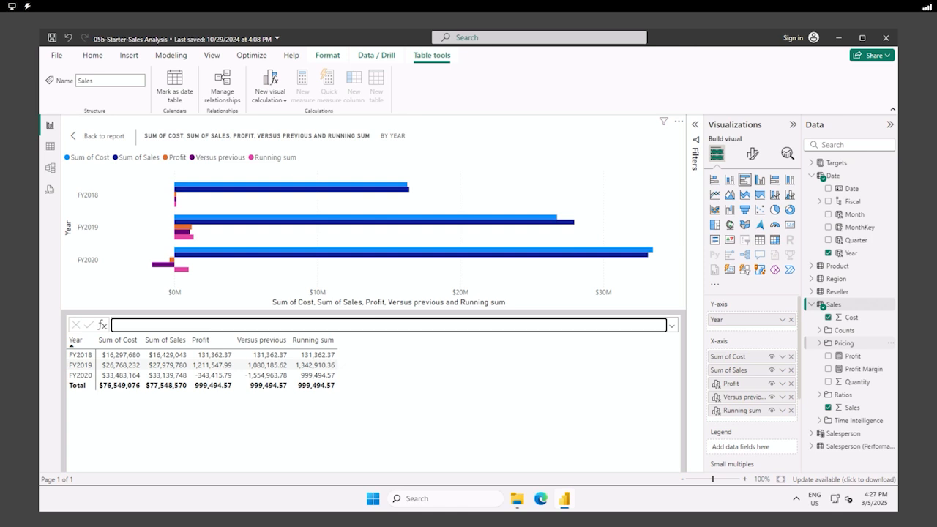
- Add a Moving average calculation, keep Running sum and Moving average as tooltips, and return to the report
{"action": "left_click", "coordinate": [269, 86]}
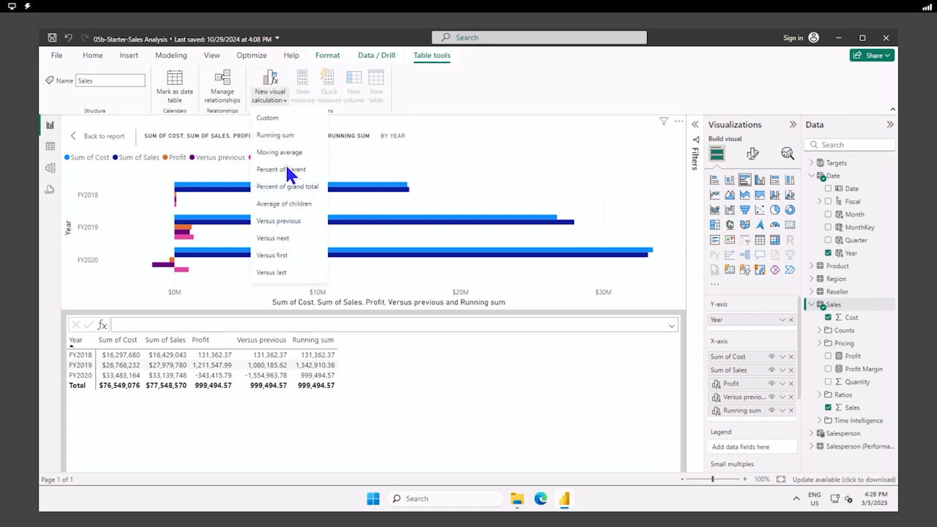
{"action": "left_click", "coordinate": [278, 153]}
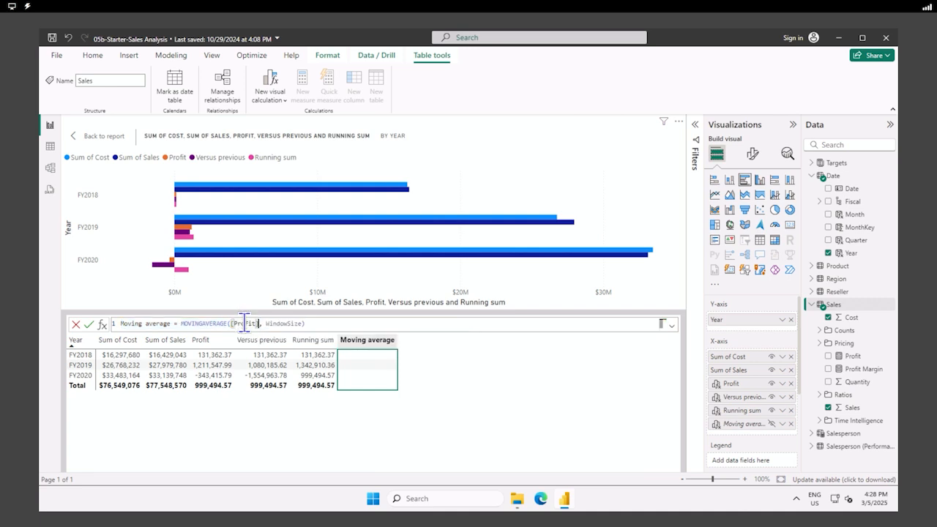
{"action": "double_click", "coordinate": [282, 323]}
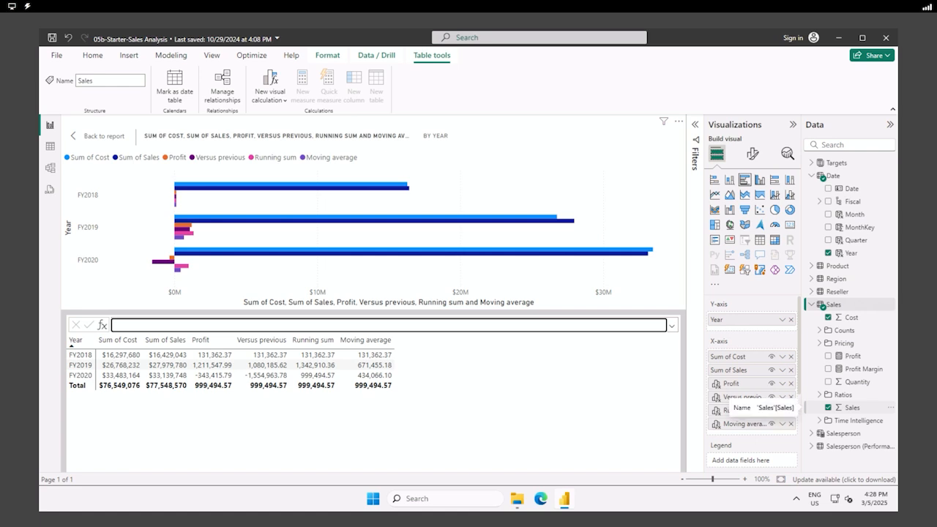
{"action": "mouse_move", "coordinate": [459, 238]}
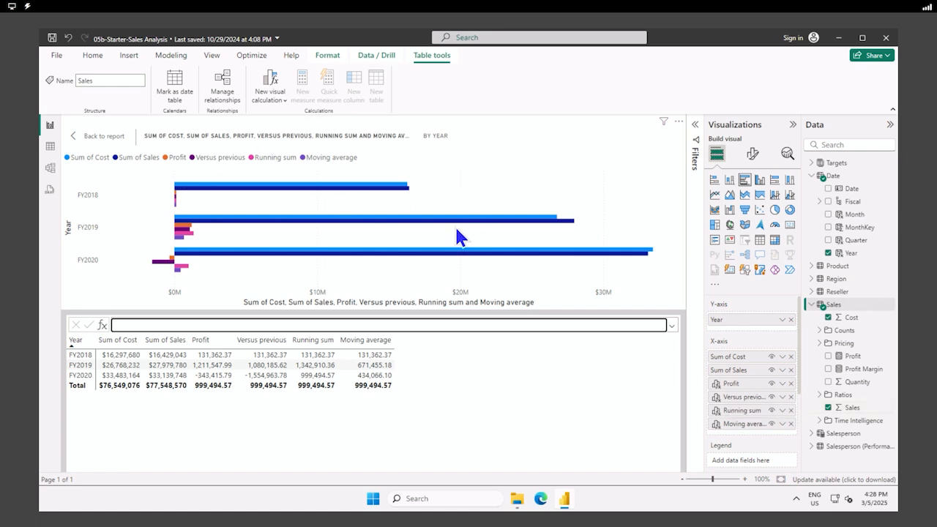
{"action": "mouse_move", "coordinate": [269, 246]}
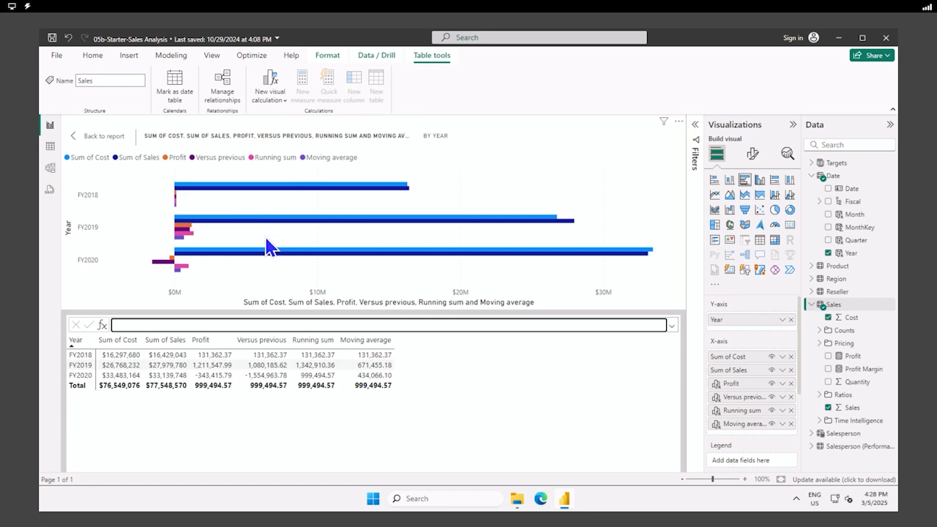
{"action": "mouse_move", "coordinate": [277, 287]}
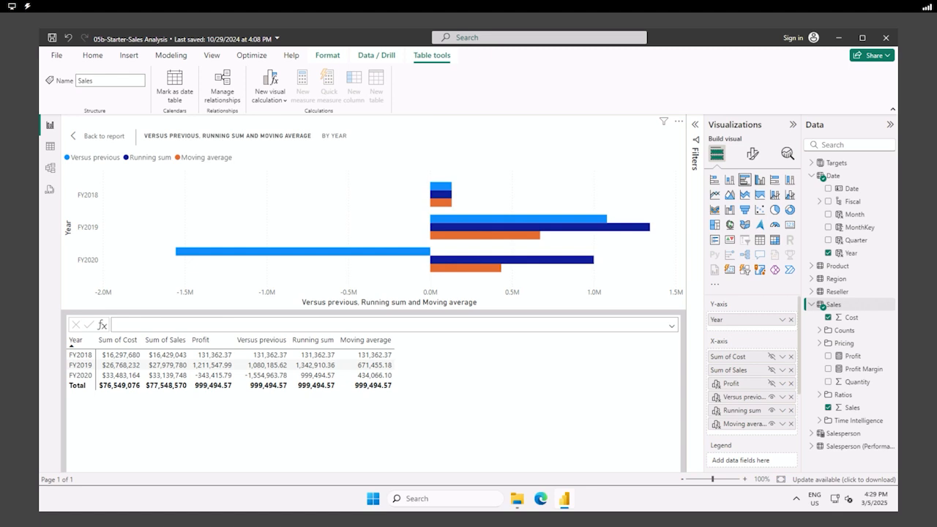
{"action": "mouse_move", "coordinate": [767, 386]}
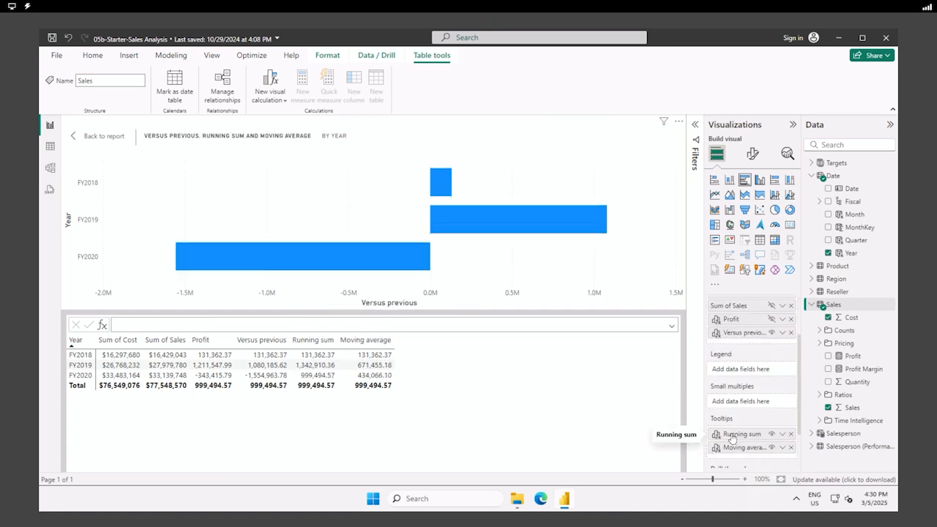
{"action": "mouse_move", "coordinate": [313, 229]}
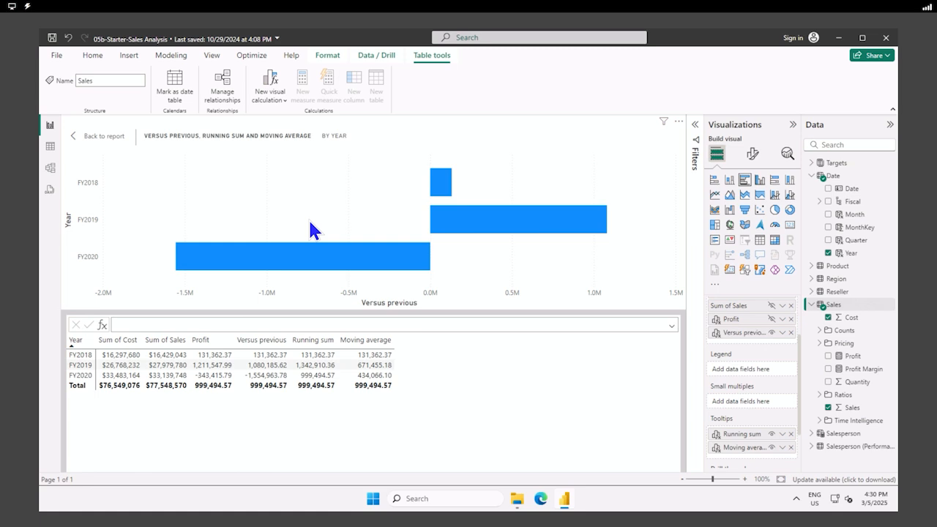
{"action": "mouse_move", "coordinate": [379, 310]}
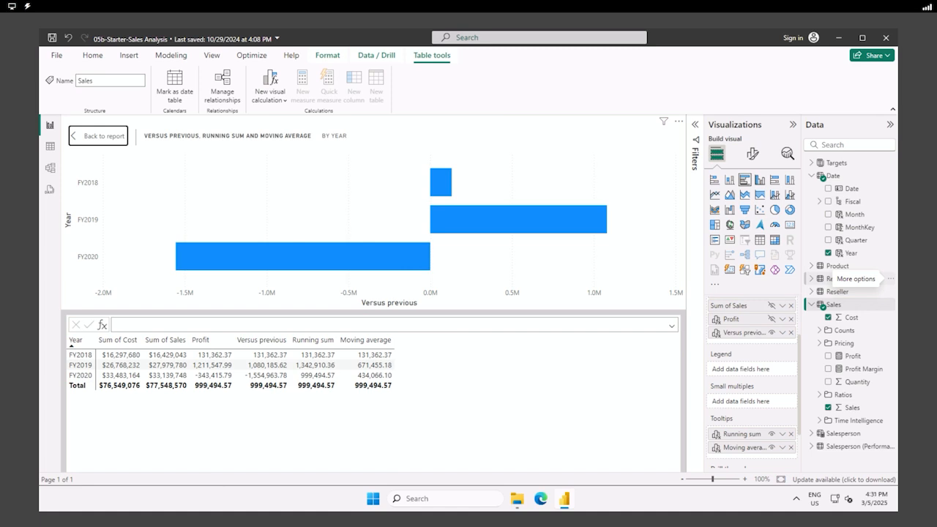
{"action": "left_click", "coordinate": [96, 135]}
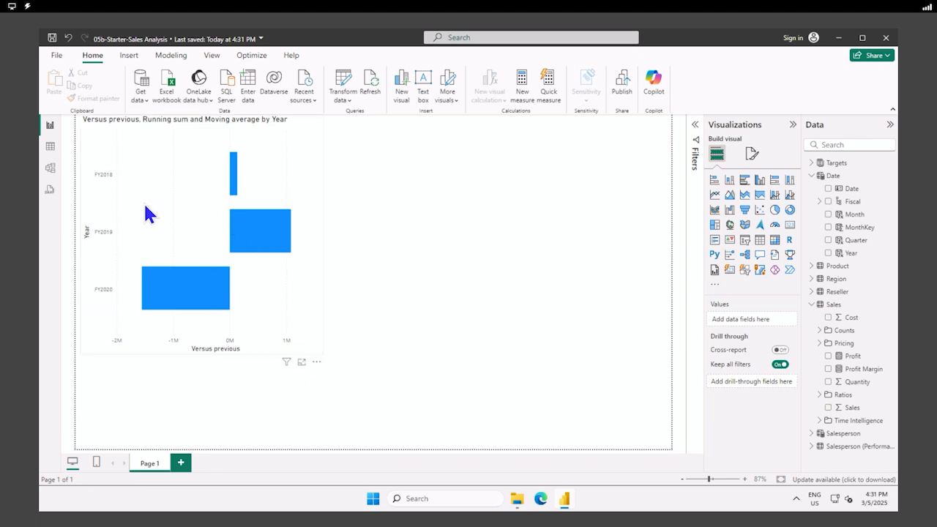
{"action": "mouse_move", "coordinate": [221, 313]}
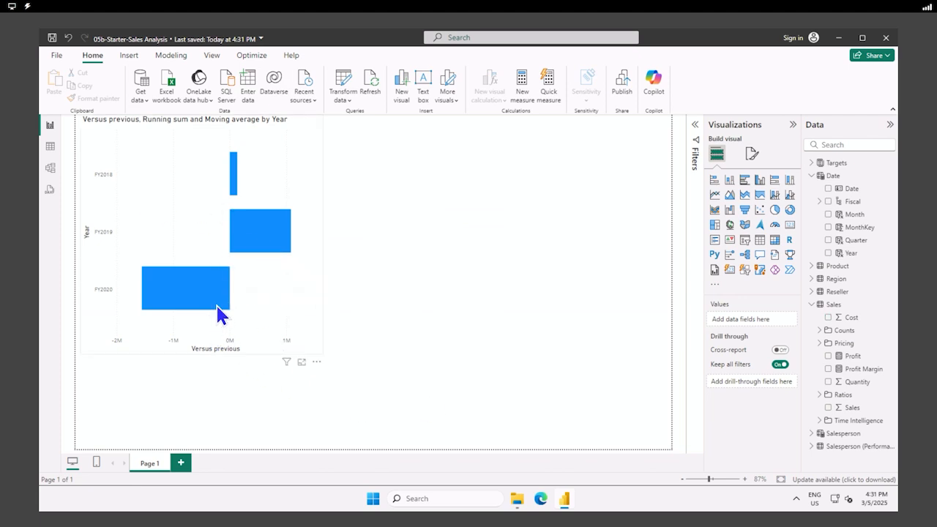
{"action": "mouse_move", "coordinate": [234, 198]}
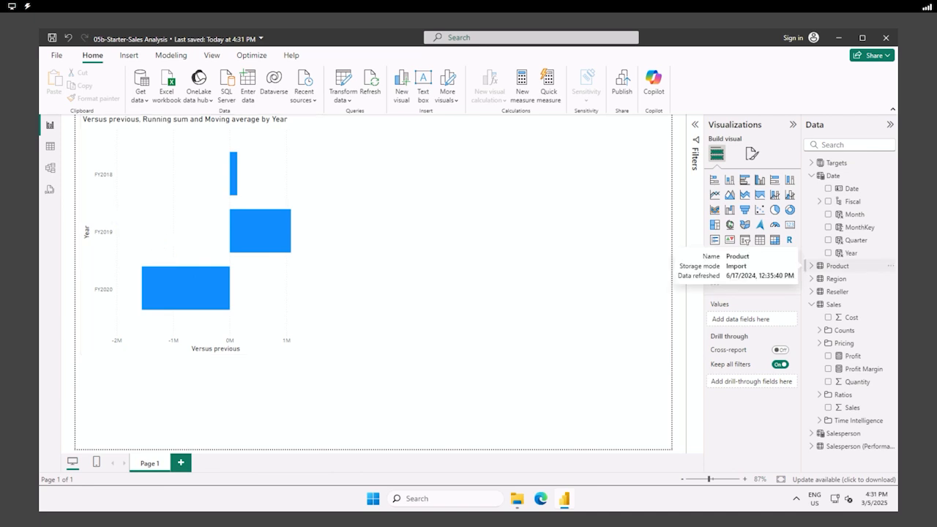
{"action": "left_click", "coordinate": [180, 463]}
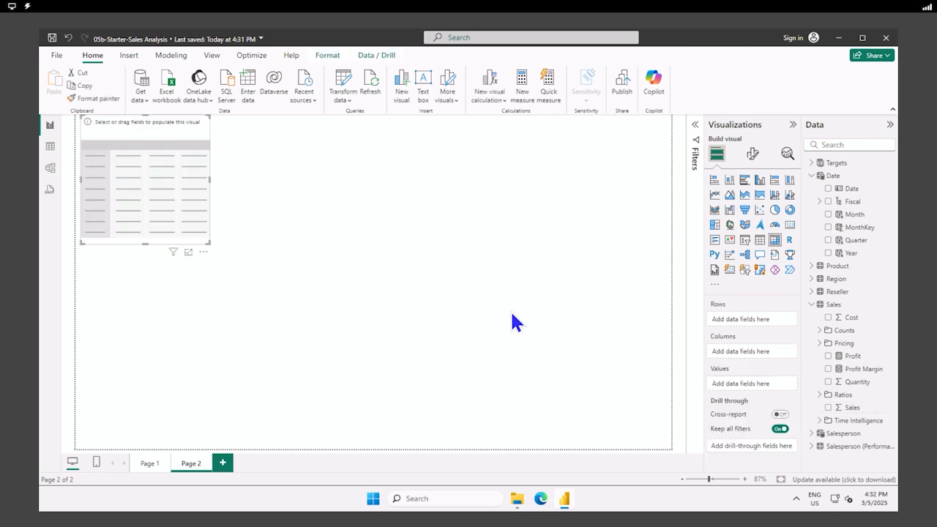
{"action": "mouse_move", "coordinate": [511, 323]}
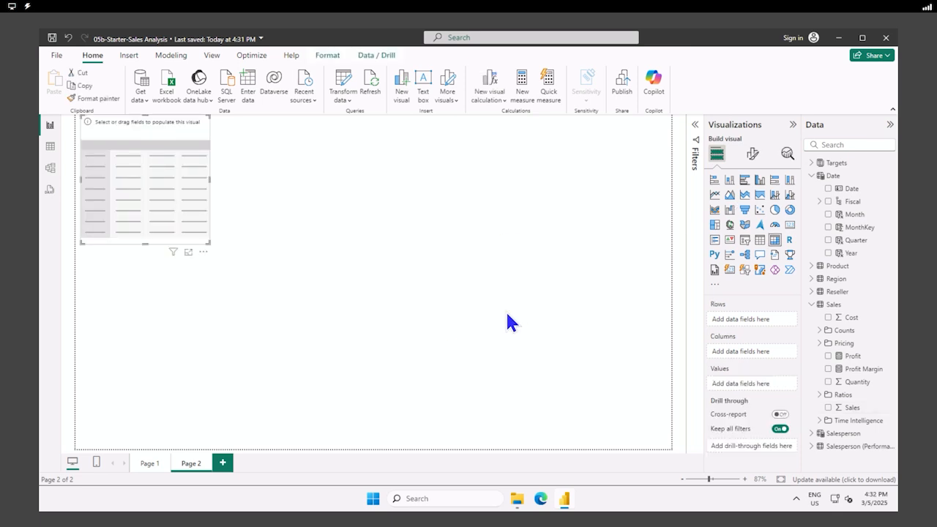
{"action": "mouse_move", "coordinate": [780, 287]}
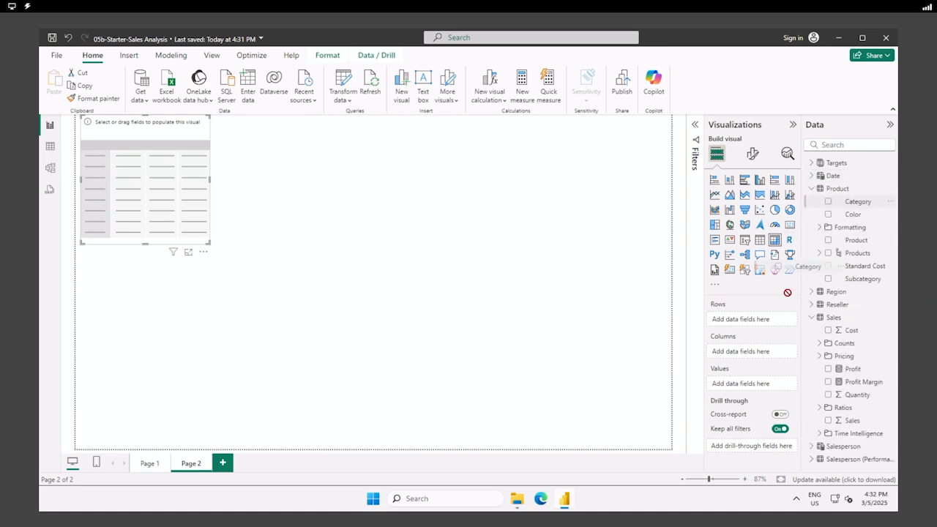
- Fill the matrix with Category rows, Year columns and Sum of Sales values
{"action": "left_click", "coordinate": [829, 201]}
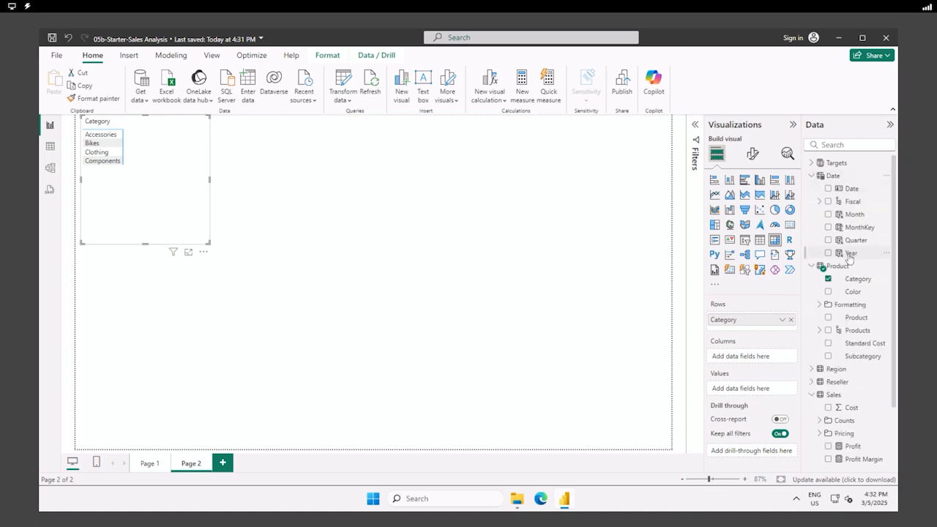
{"action": "left_click_drag", "start_coordinate": [849, 252], "coordinate": [749, 359]}
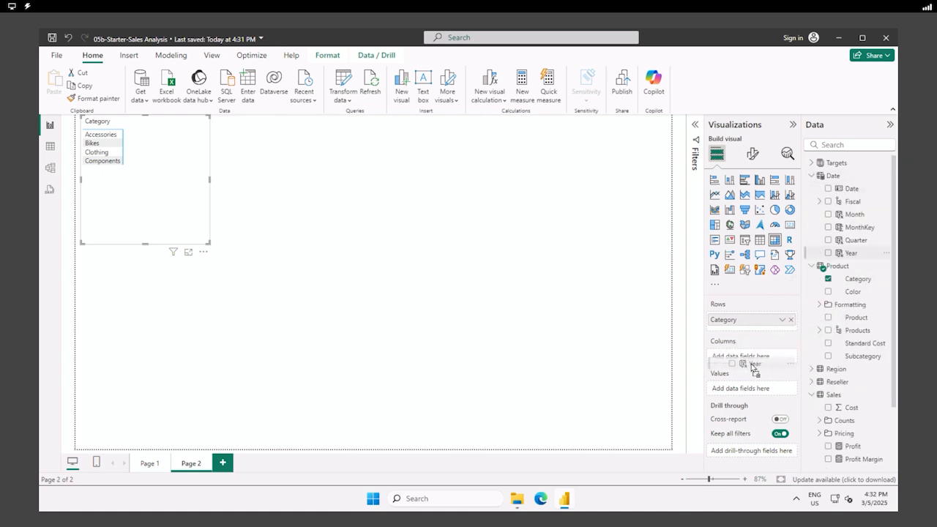
{"action": "left_click", "coordinate": [849, 251]}
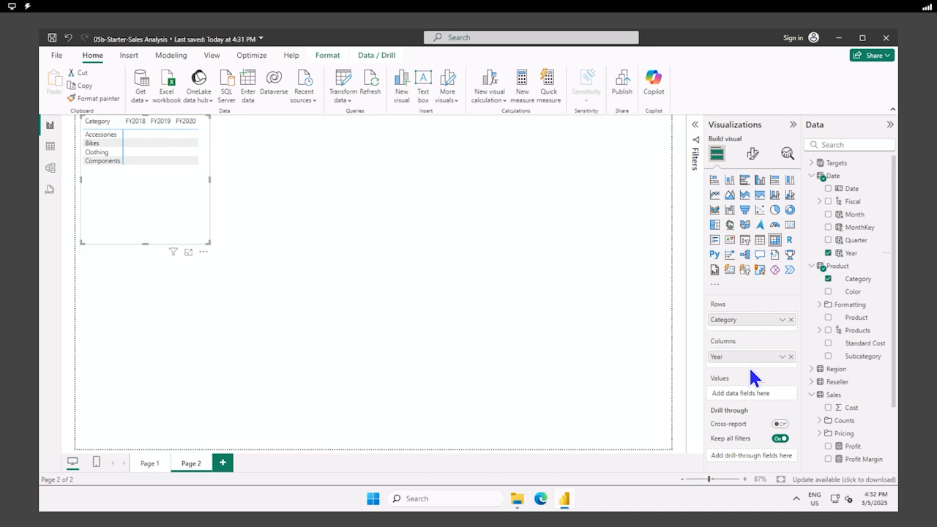
{"action": "scroll", "scroll_direction": "down", "scroll_amount": 3}
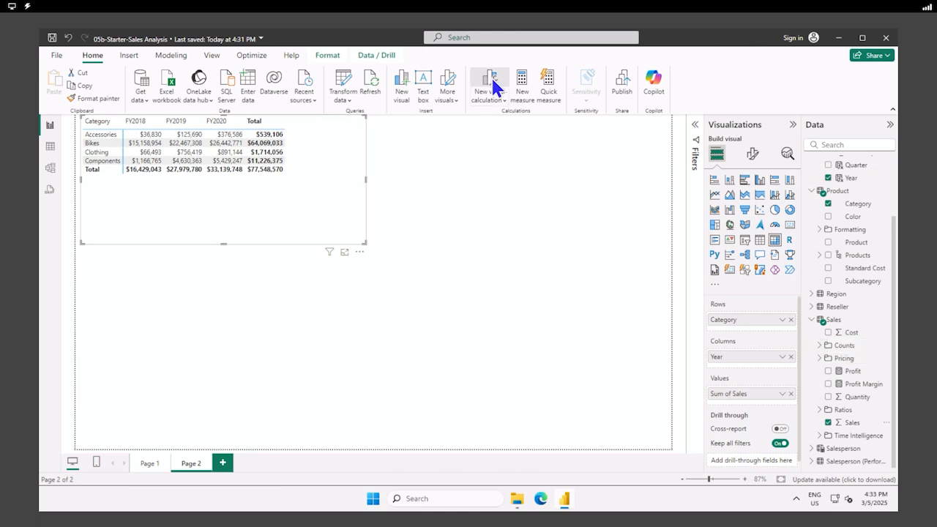
- Create Versus first = [Sum of Sales] - FIRST([Sum of Sales]) on the matrix
{"action": "left_click", "coordinate": [486, 83]}
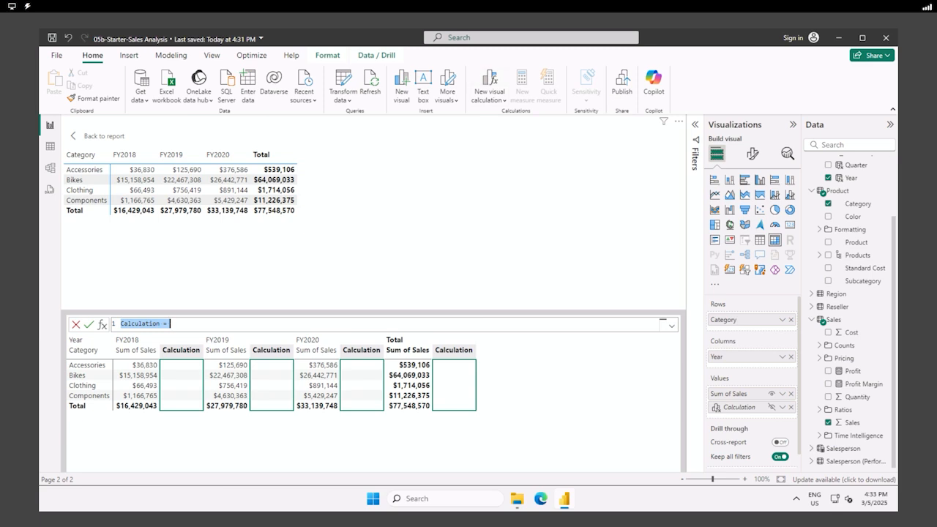
{"action": "type", "text": "Versus first = [Sum of Sales] - FIRST([Sum of Sales])"}
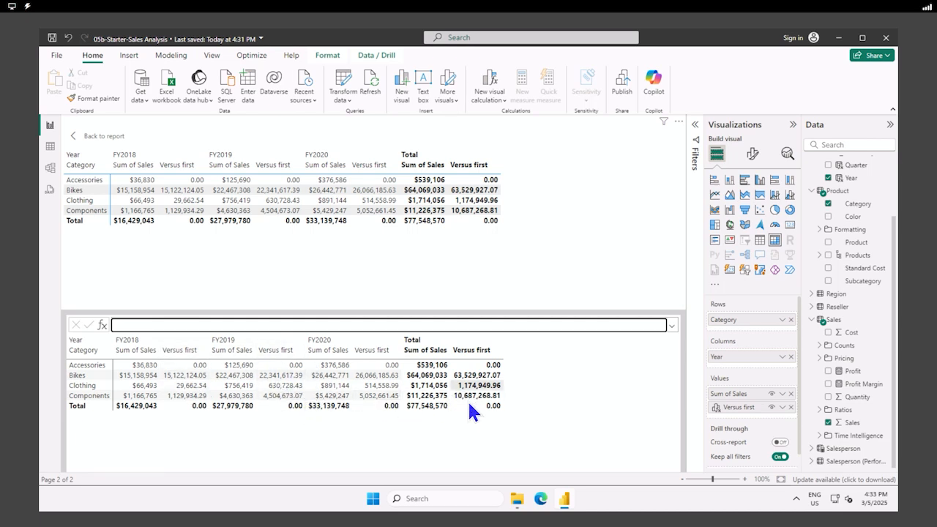
{"action": "mouse_move", "coordinate": [237, 291]}
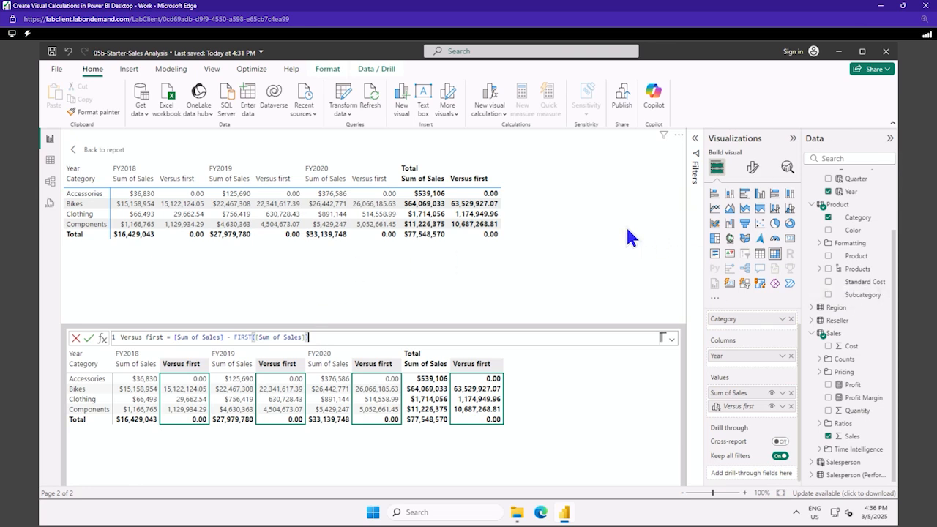
{"action": "type", "text": "("}
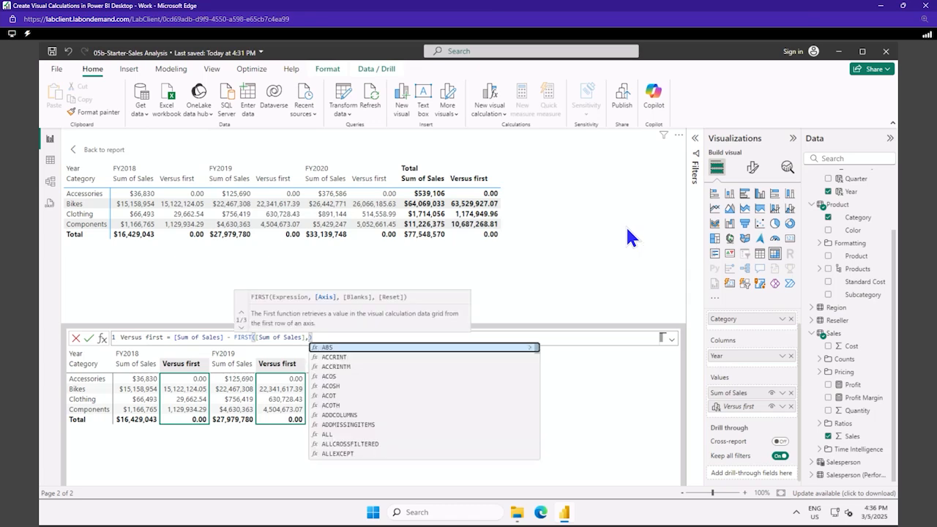
{"action": "type", "text": "Ro"}
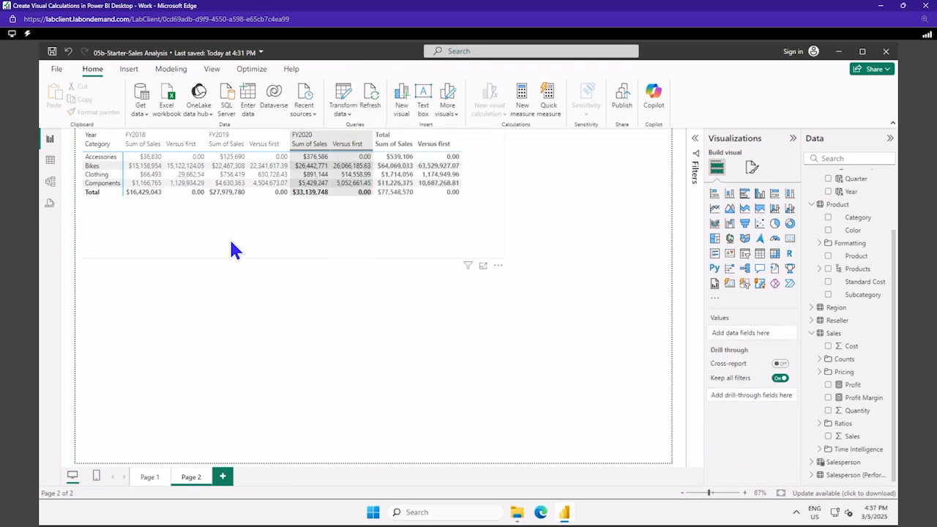
- Add a line chart on Page 3 with Year and Quarter on the axis and Sum of Sales plotted
{"action": "left_click", "coordinate": [217, 477]}
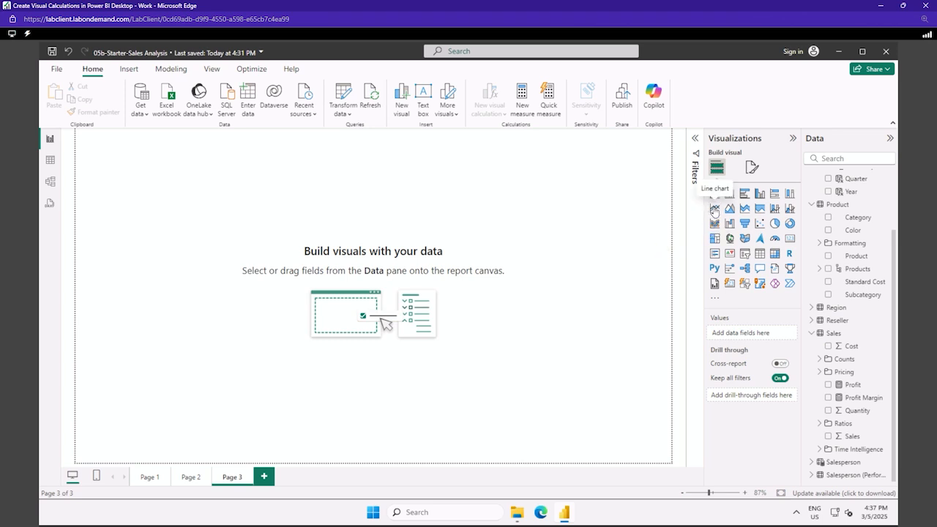
{"action": "left_click", "coordinate": [714, 167]}
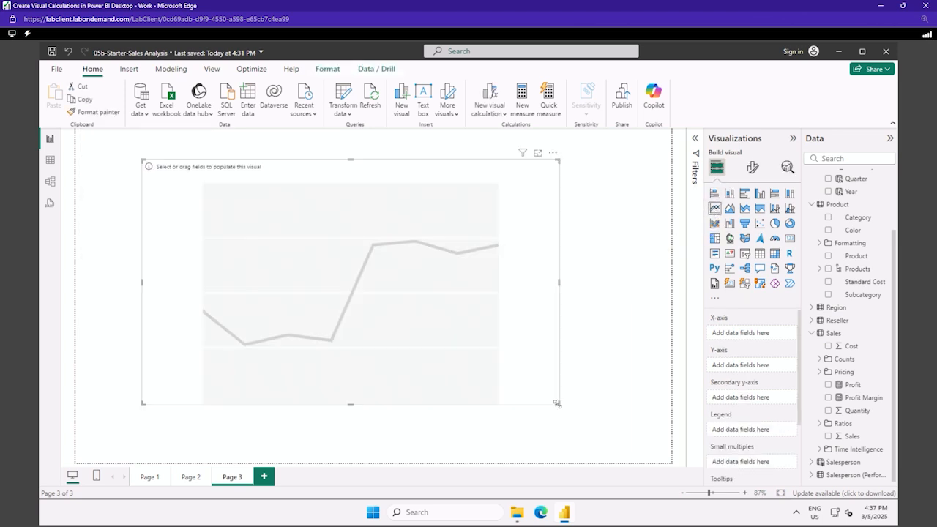
{"action": "mouse_move", "coordinate": [838, 319]}
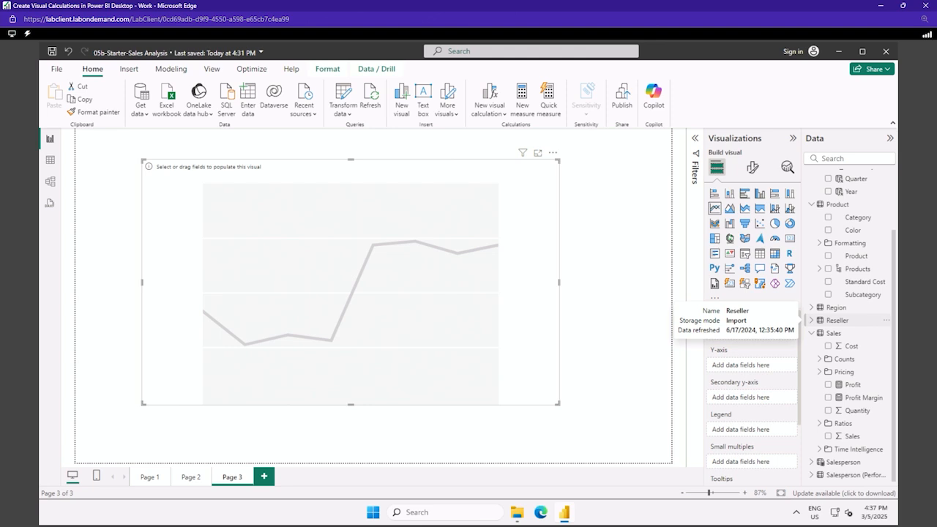
{"action": "mouse_move", "coordinate": [875, 269]}
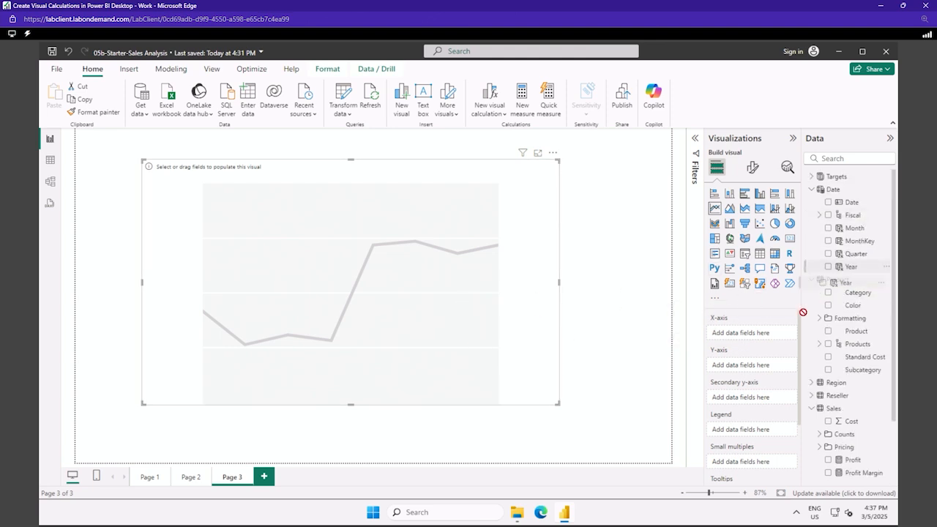
{"action": "left_click", "coordinate": [828, 266]}
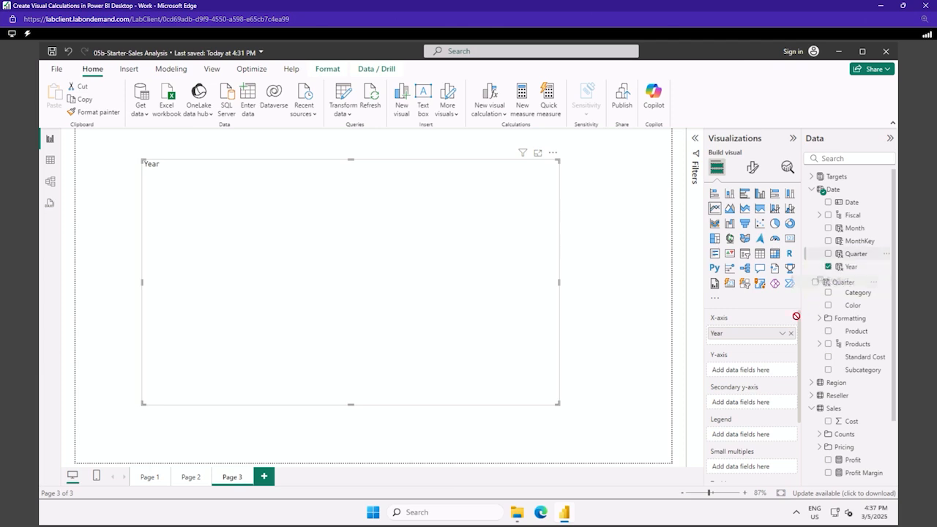
{"action": "left_click", "coordinate": [829, 253]}
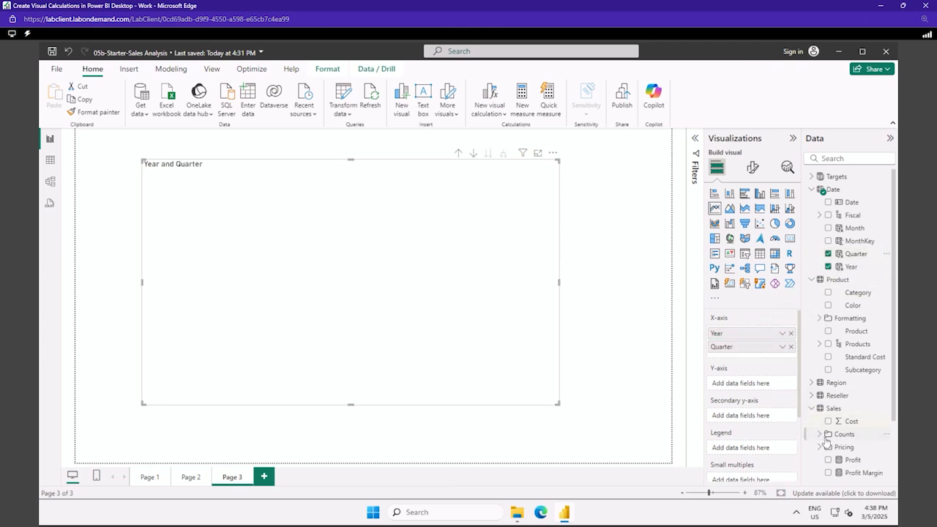
{"action": "scroll", "scroll_direction": "down", "scroll_amount": 3}
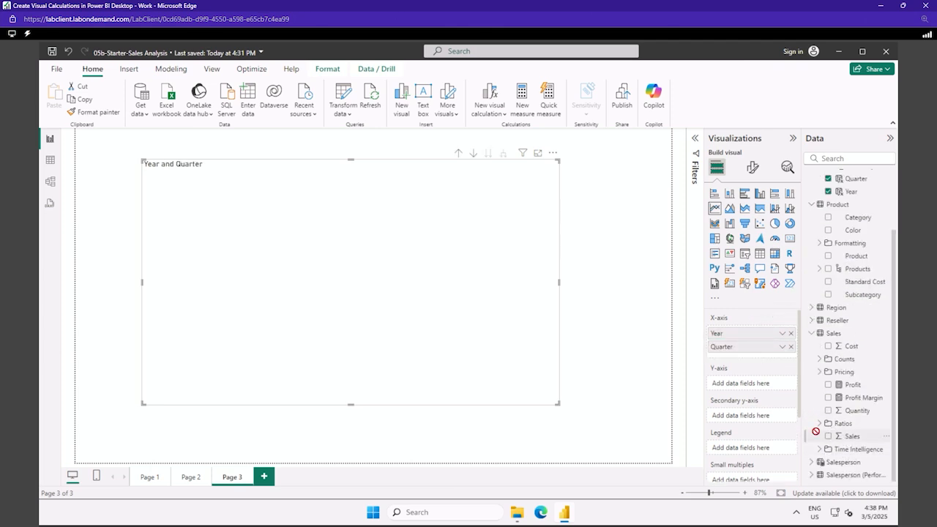
{"action": "left_click", "coordinate": [829, 436]}
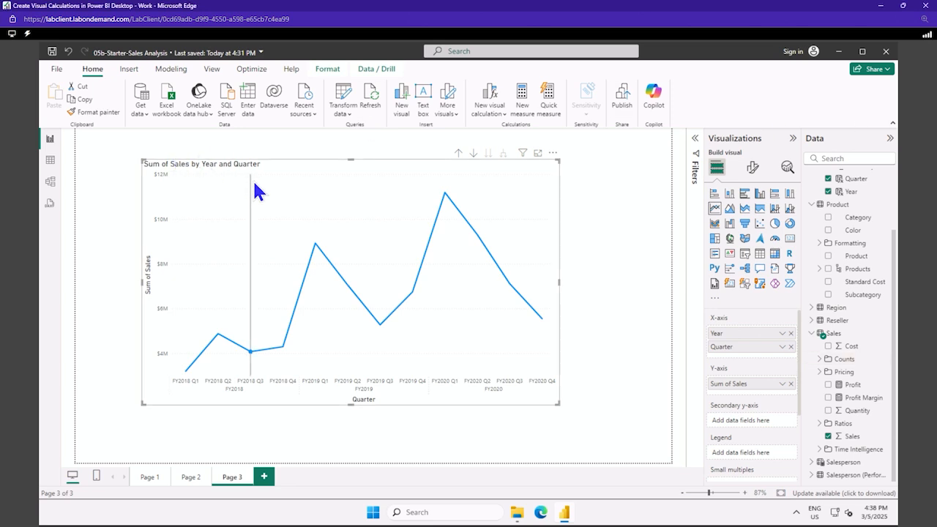
{"action": "mouse_move", "coordinate": [505, 105]}
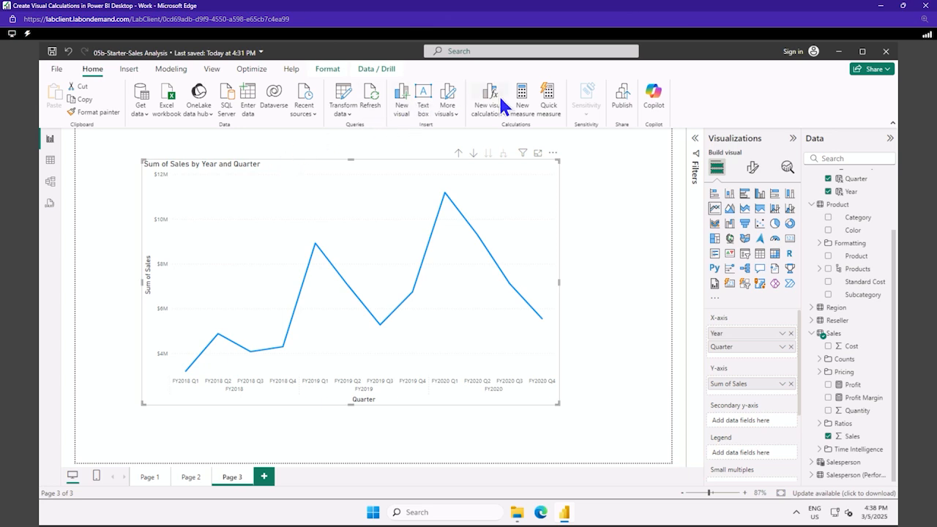
- Add a Running sum calculation, RUNNINGSUM([Sum of Sales]), to the quarterly chart
{"action": "left_click", "coordinate": [486, 100]}
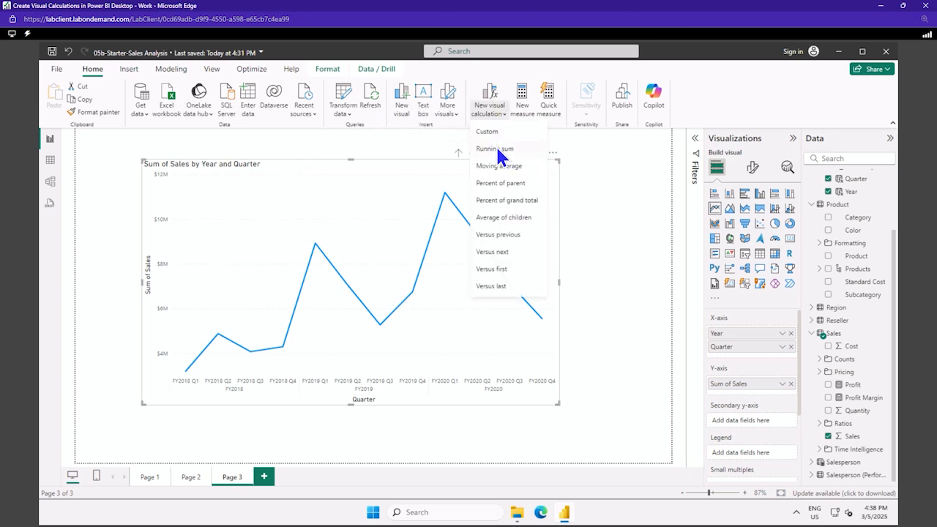
{"action": "left_click", "coordinate": [495, 149]}
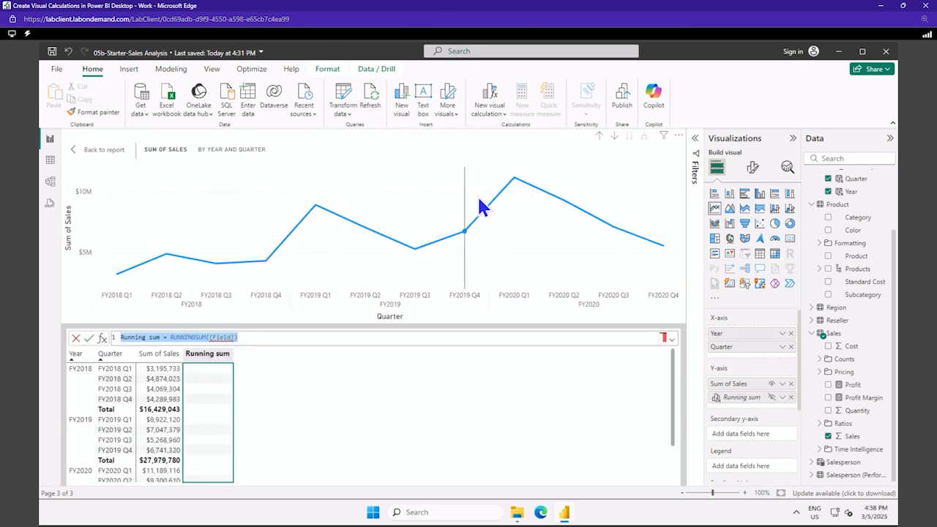
{"action": "mouse_move", "coordinate": [464, 231]}
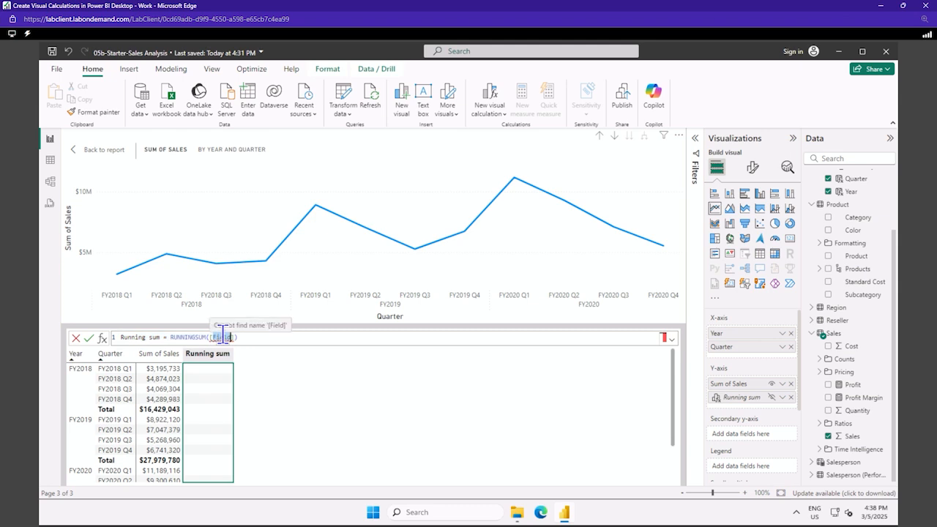
{"action": "type", "text": "Sum"}
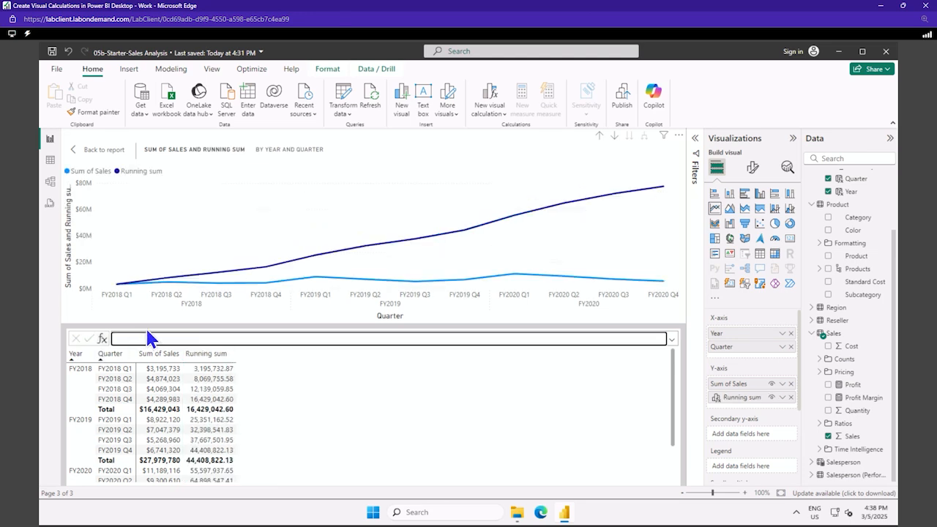
{"action": "mouse_move", "coordinate": [653, 247]}
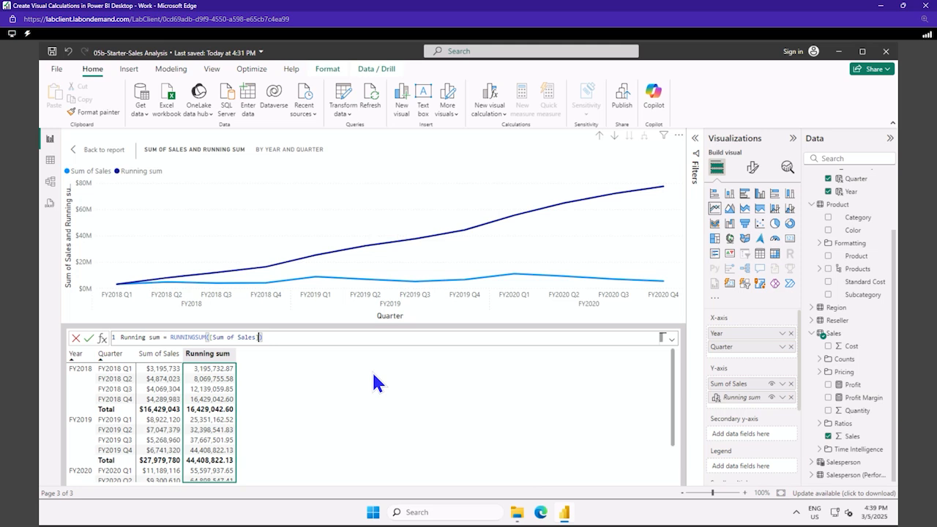
- Change the formula to RUNNINGSUM([Sum of Sales], HIGHESTPARENT) so the running sum resets each year
{"action": "type", "text": ", H"}
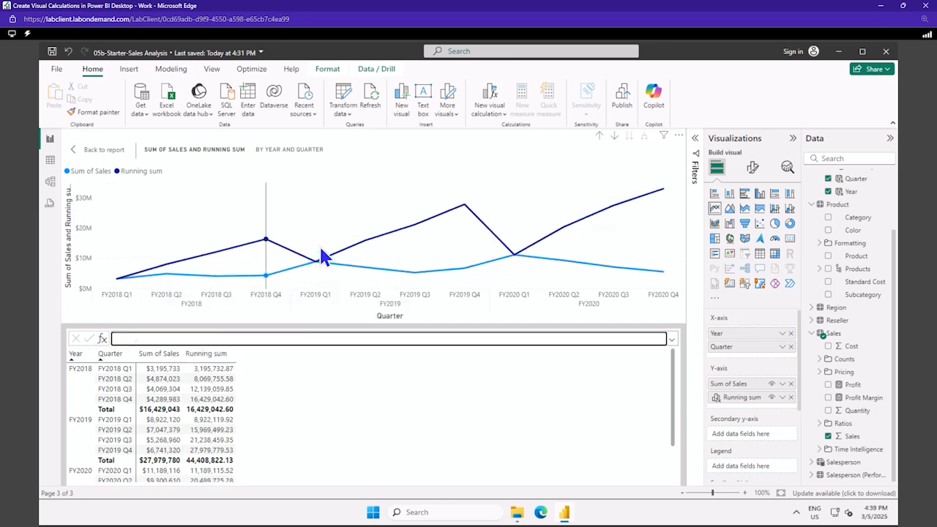
{"action": "mouse_move", "coordinate": [315, 264]}
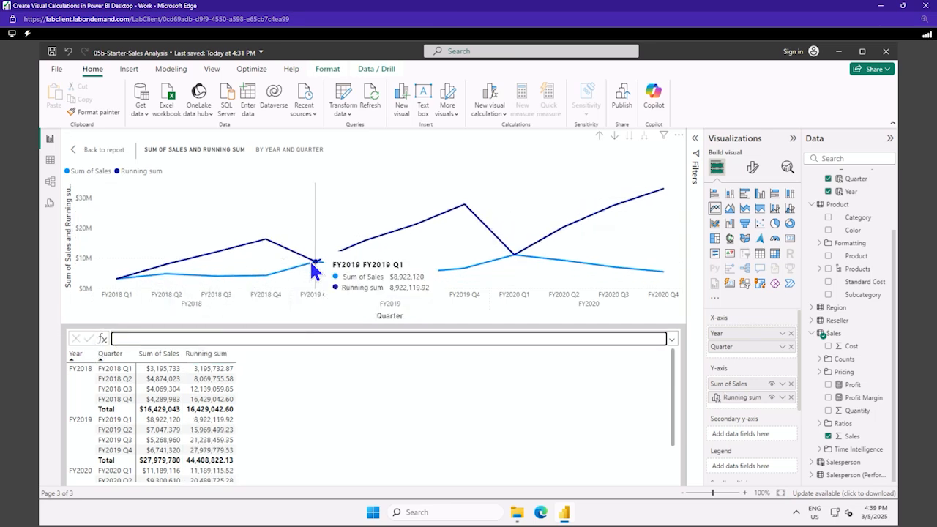
{"action": "mouse_move", "coordinate": [265, 258]}
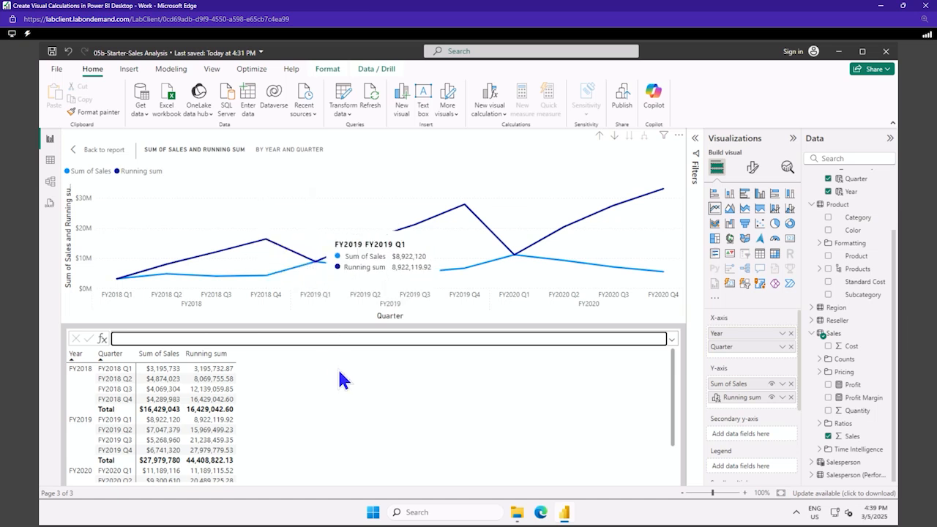
{"action": "mouse_move", "coordinate": [344, 381]}
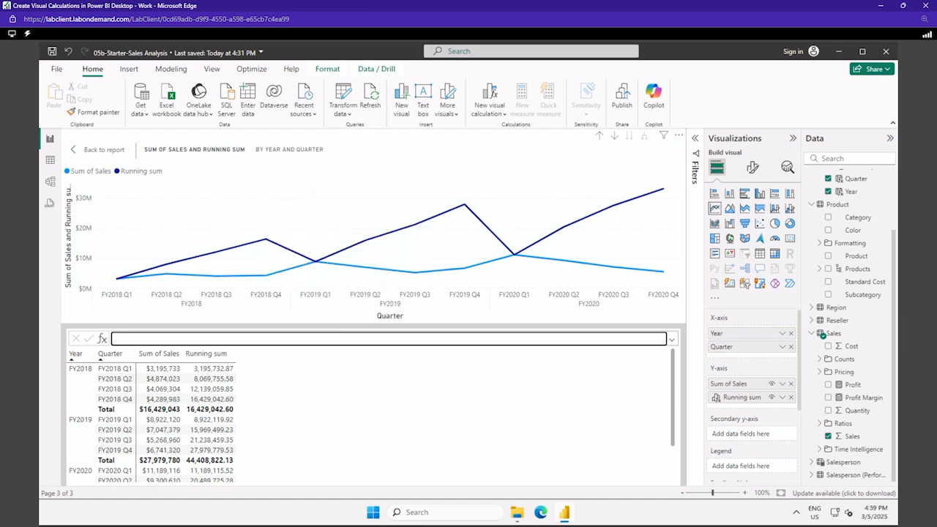